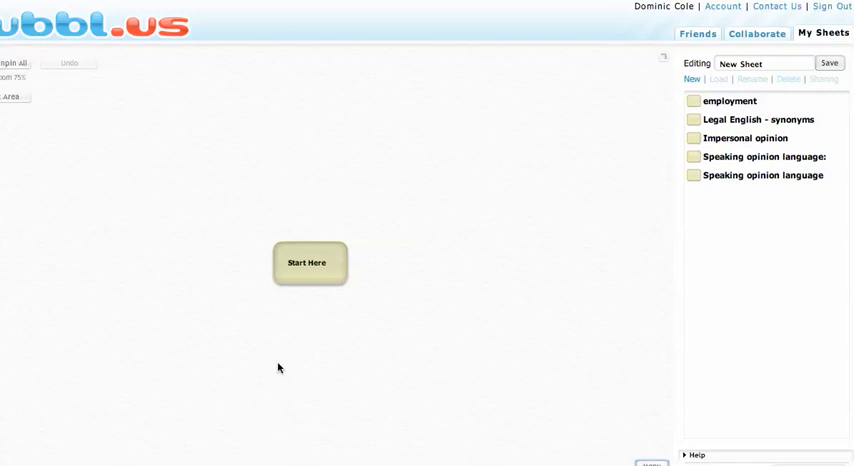
Step: Replace the central 'Start Here' label with 'medicine', fixing the 'medicie' typo
left_click(309, 262)
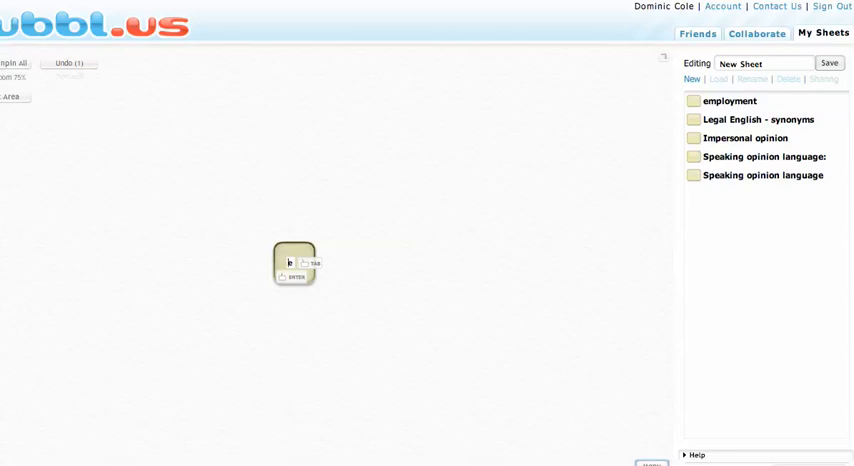
type("medicie")
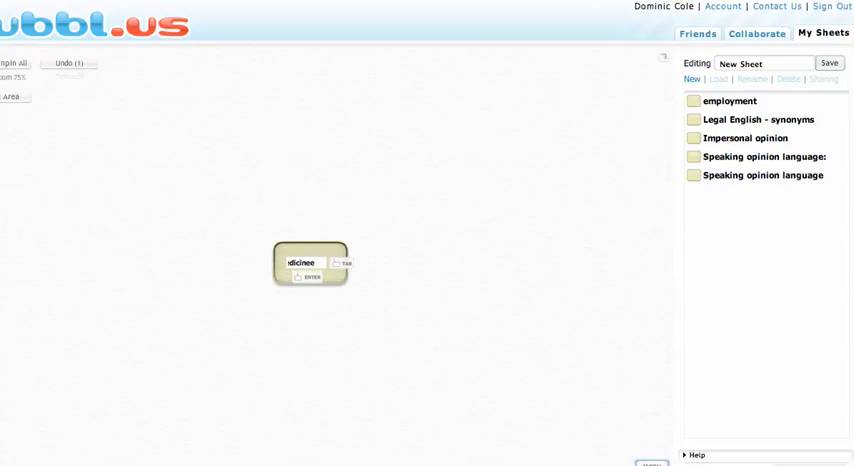
type("medicine")
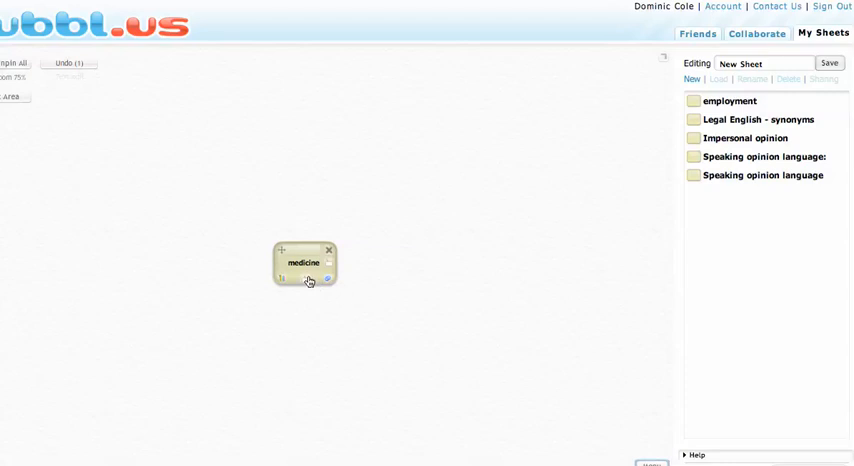
mouse_move(307, 278)
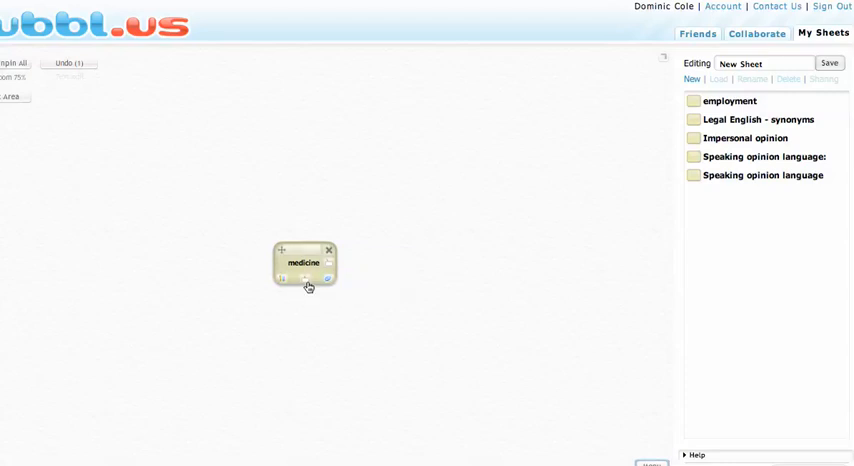
Step: Create child bubbles 'practise', 'study' and 'conventional' beneath the medicine bubble
left_click(303, 278)
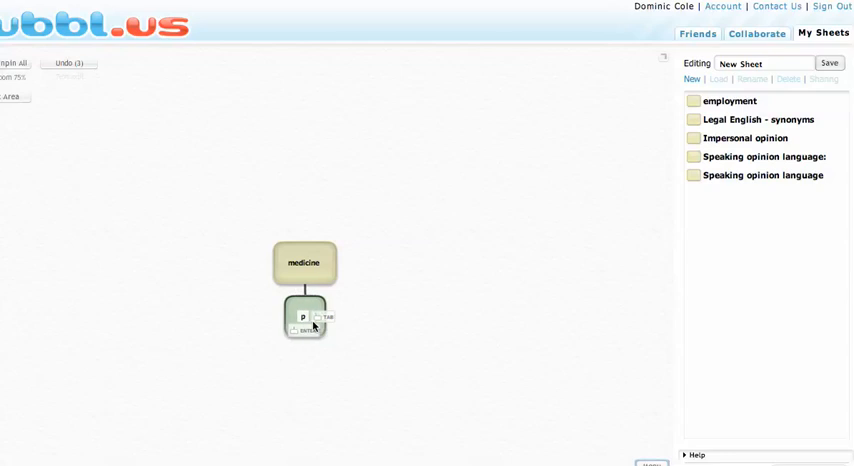
type("practise")
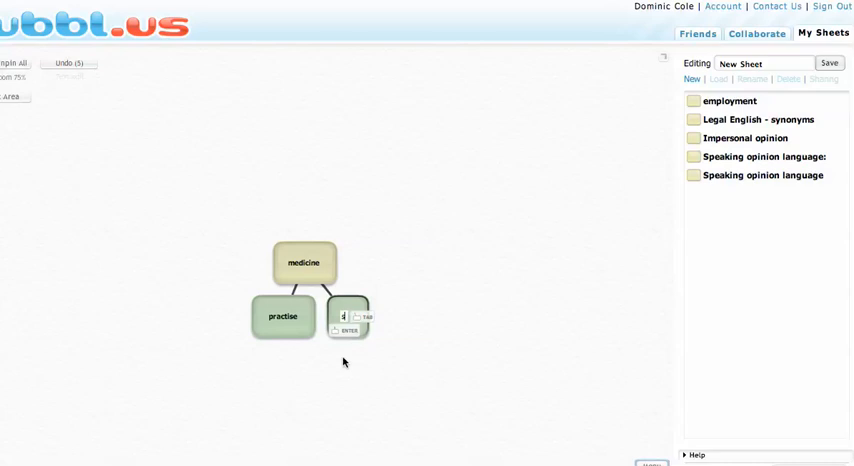
type("study")
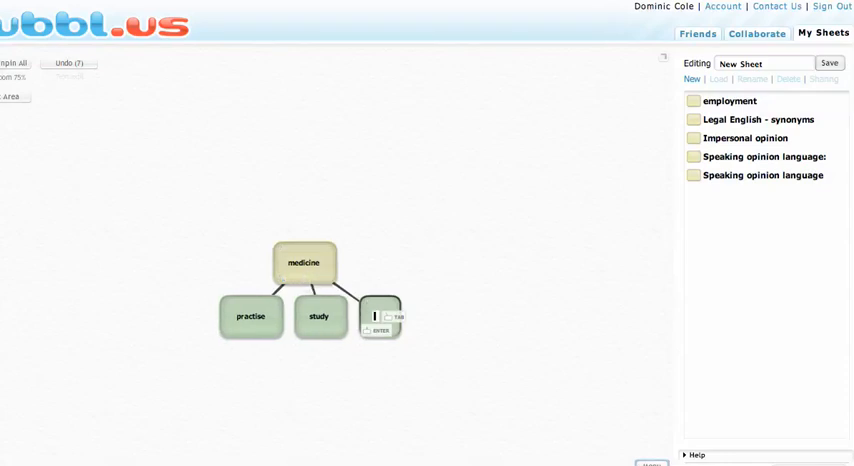
type("conventi")
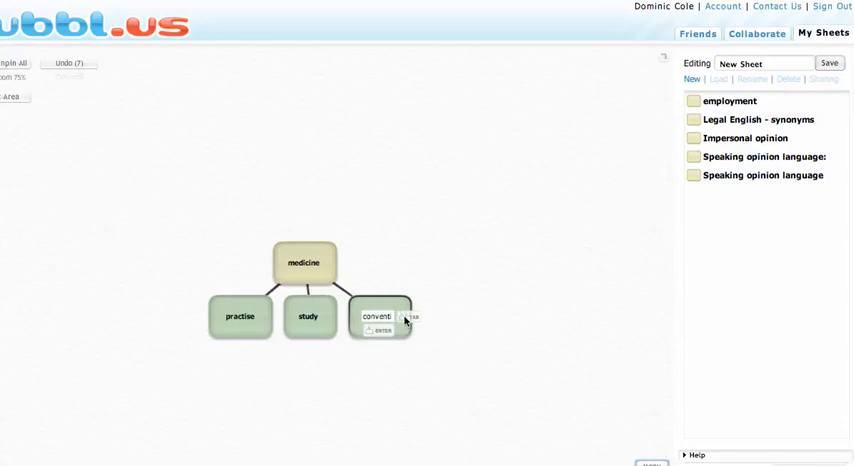
mouse_move(408, 322)
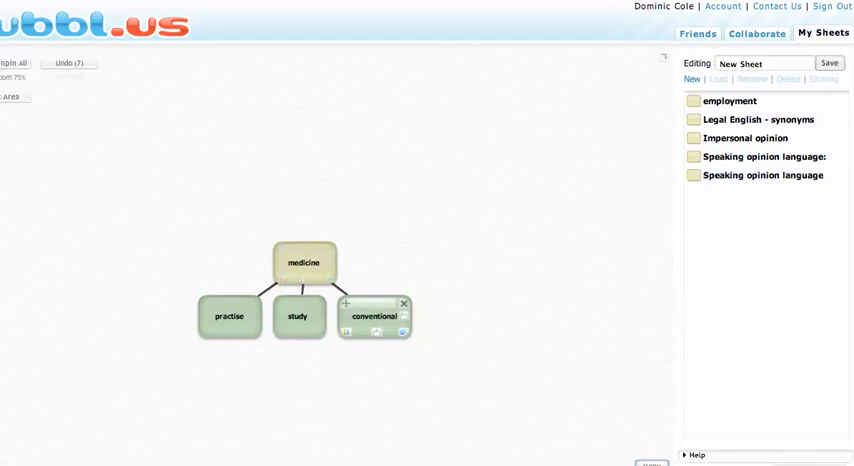
mouse_move(304, 262)
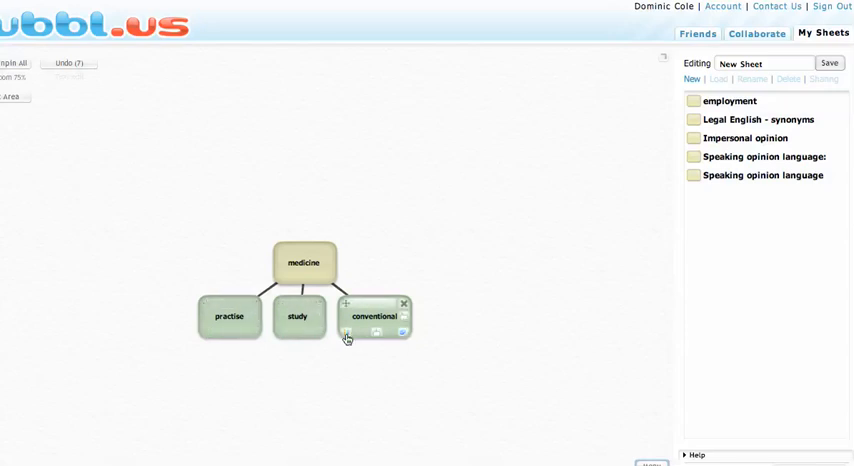
mouse_move(347, 333)
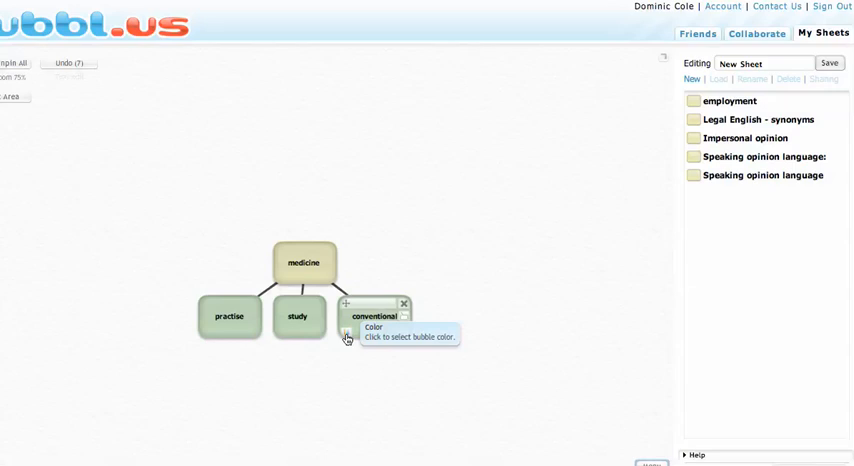
Step: Recolour the 'conventional' bubble pink and begin an empty child bubble under study
left_click(347, 339)
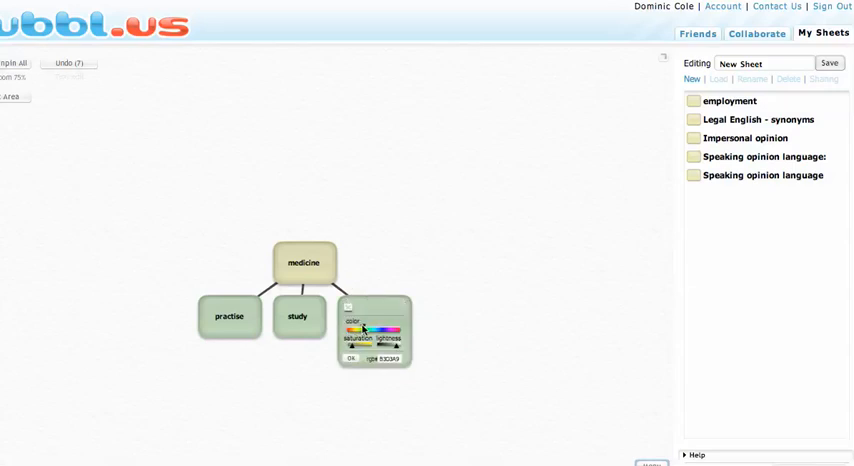
left_click(390, 328)
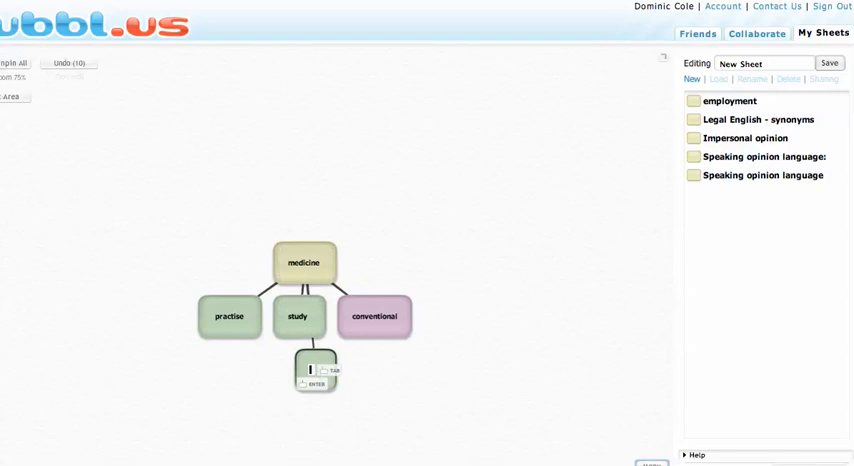
Step: Label the new child under study 'traditional' and colour it pink
type("trad")
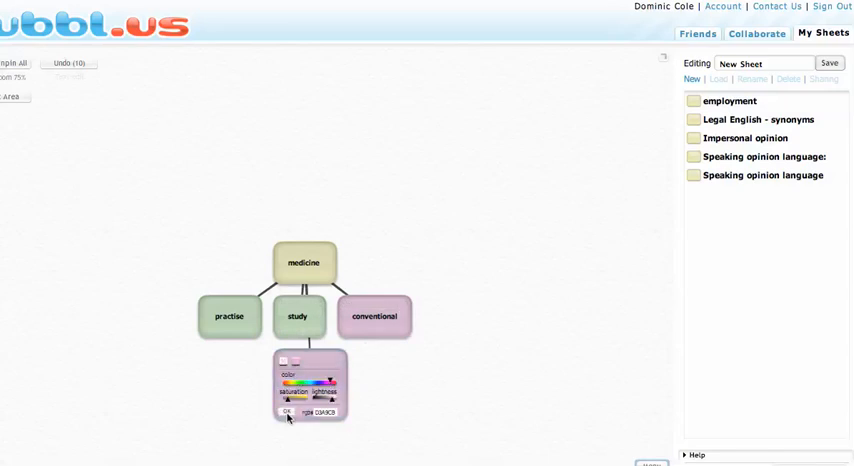
left_click(287, 413)
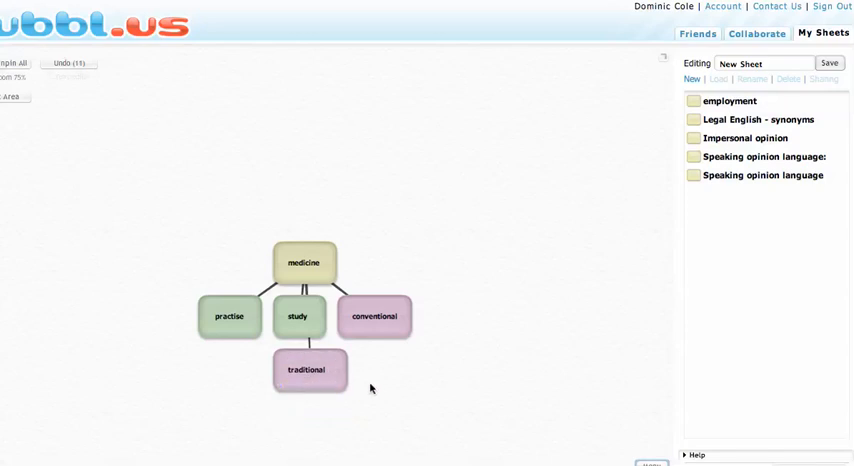
mouse_move(473, 363)
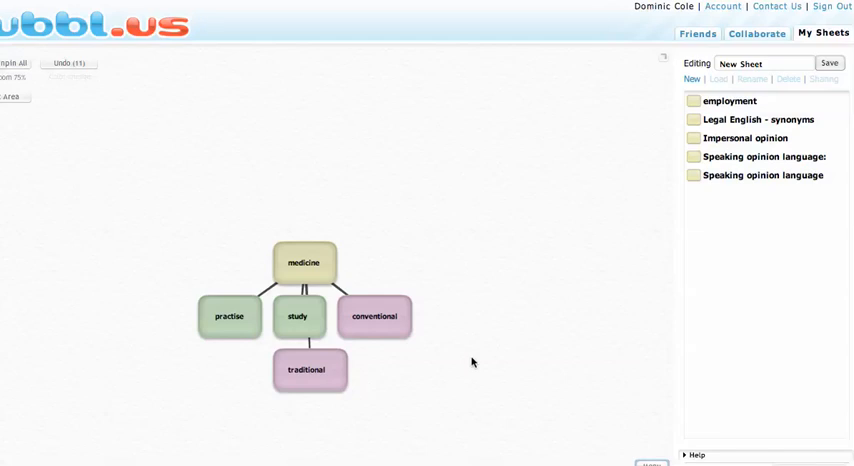
mouse_move(601, 222)
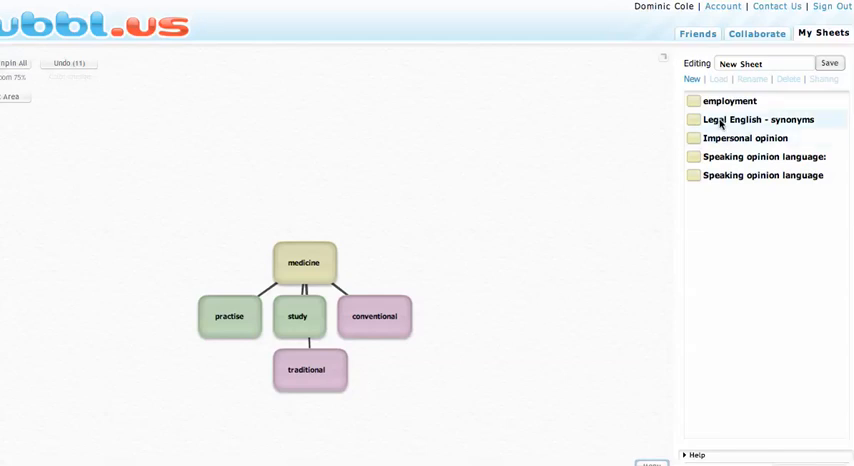
mouse_move(762, 119)
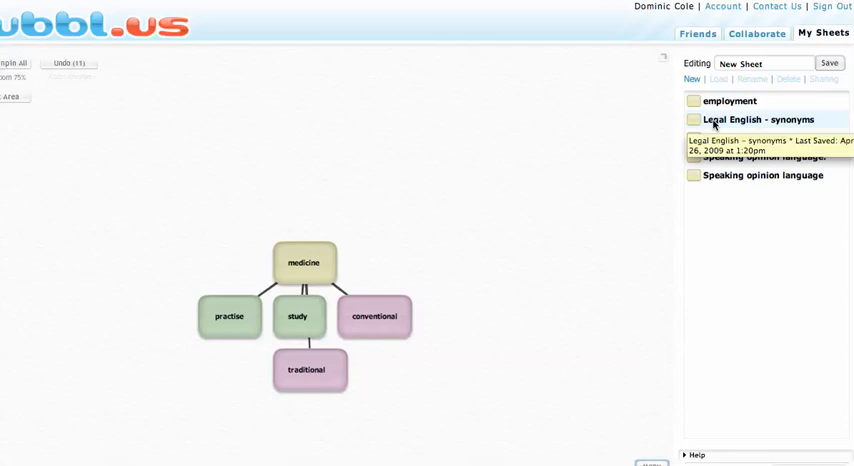
Step: Switch to the 'Legal English - synonyms' sheet, saving the medicine map first
left_click(760, 119)
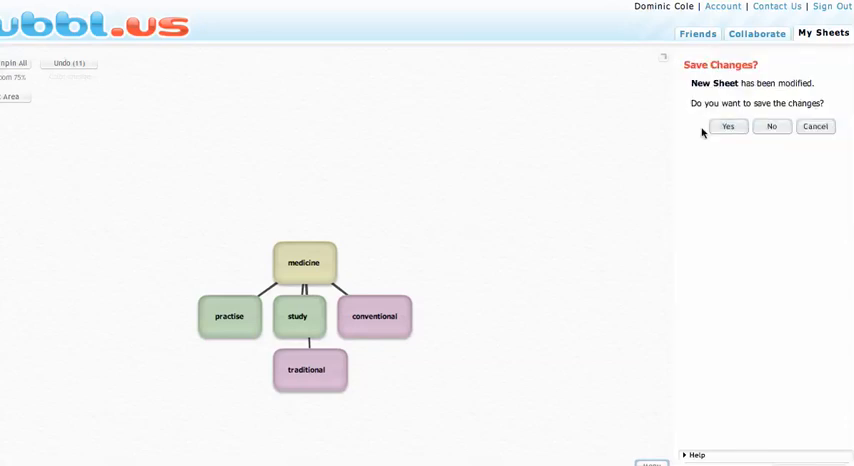
mouse_move(728, 126)
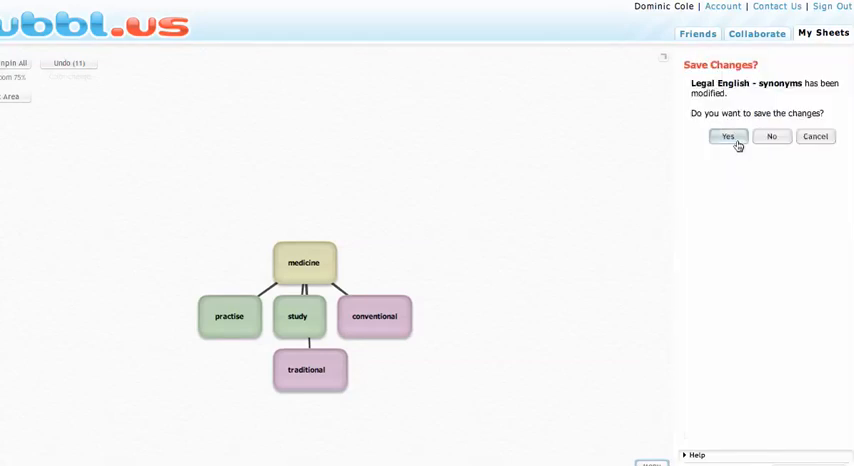
left_click(727, 136)
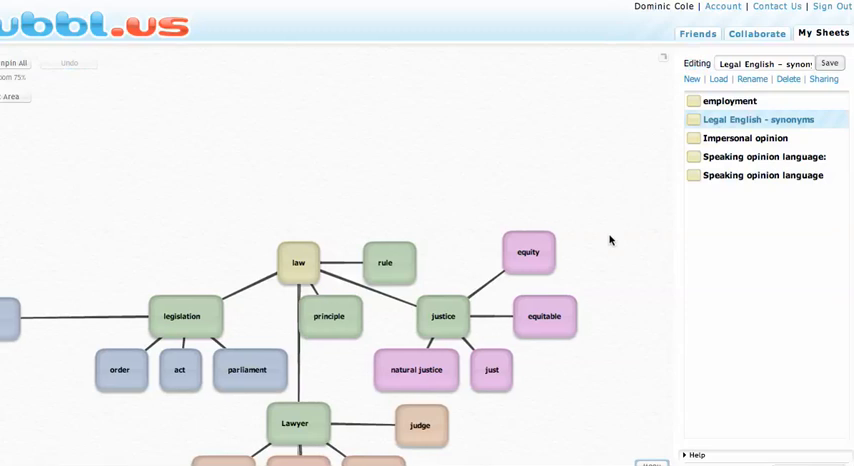
Step: Select the natural justice, solicitor and attorney bubbles, then add an empty child to barrister
left_click(298, 262)
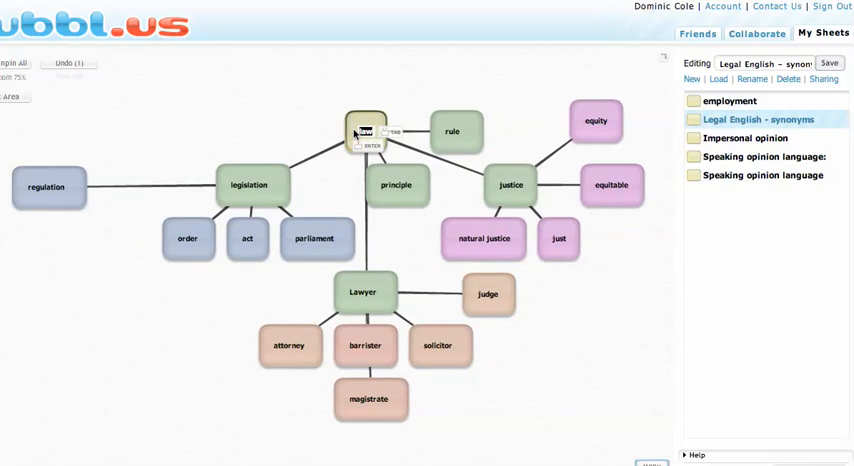
left_click(488, 293)
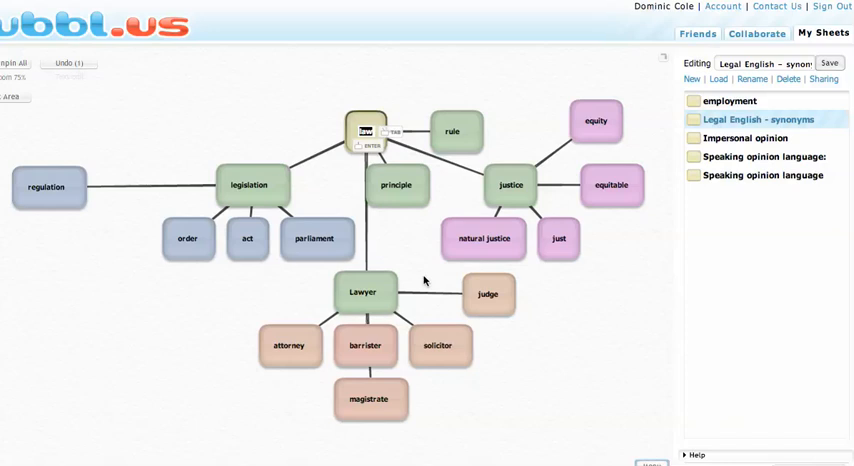
left_click(483, 238)
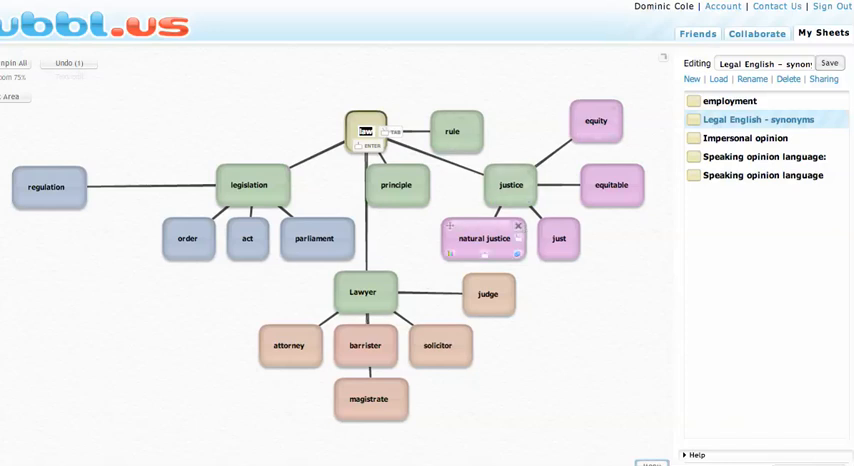
left_click(488, 294)
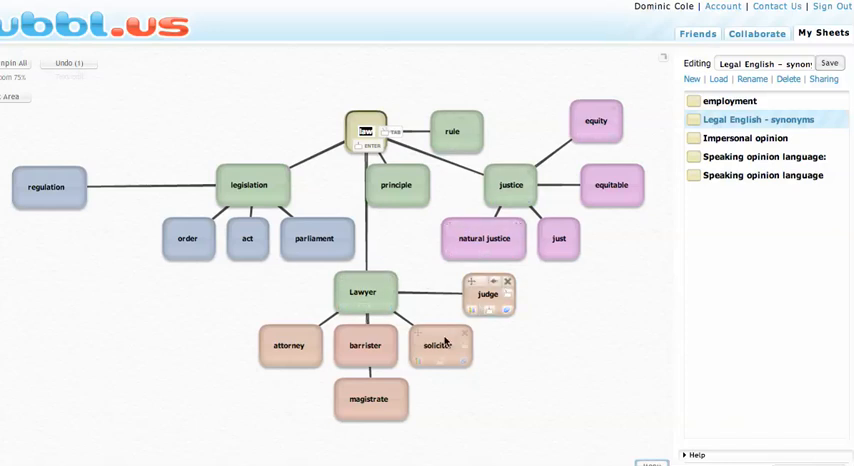
left_click(364, 345)
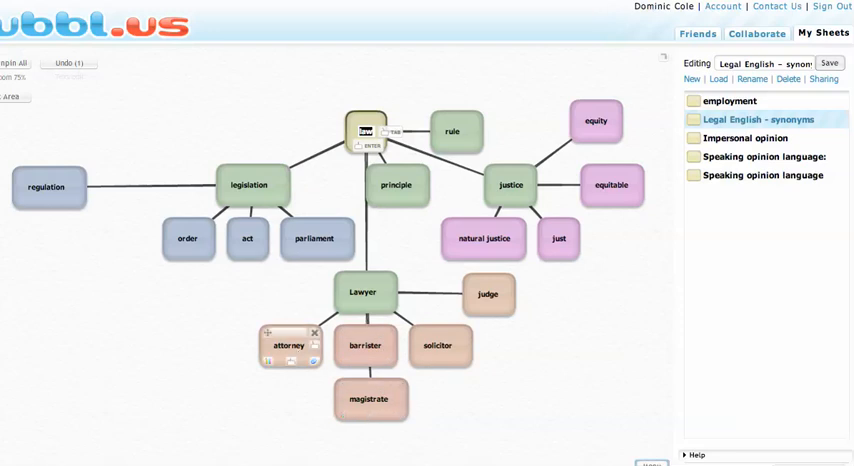
left_click(362, 292)
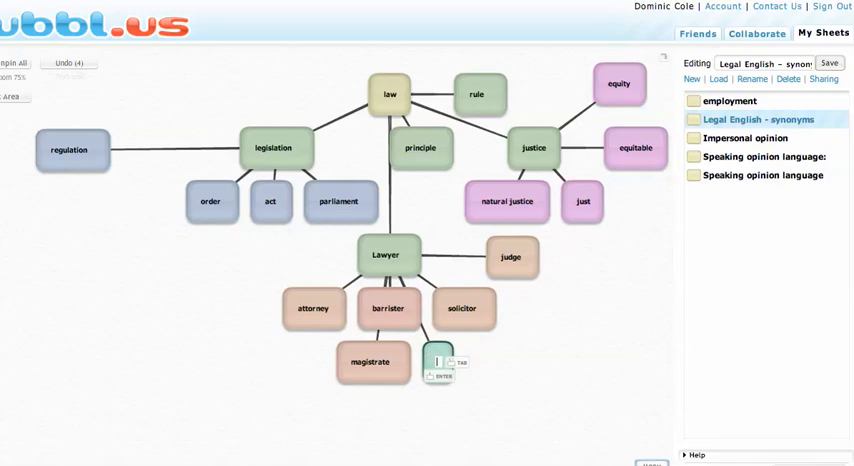
Step: Label barrister's new child 'trainee' and colour it pinkish-brown like its sibling bubbles
type("trainee")
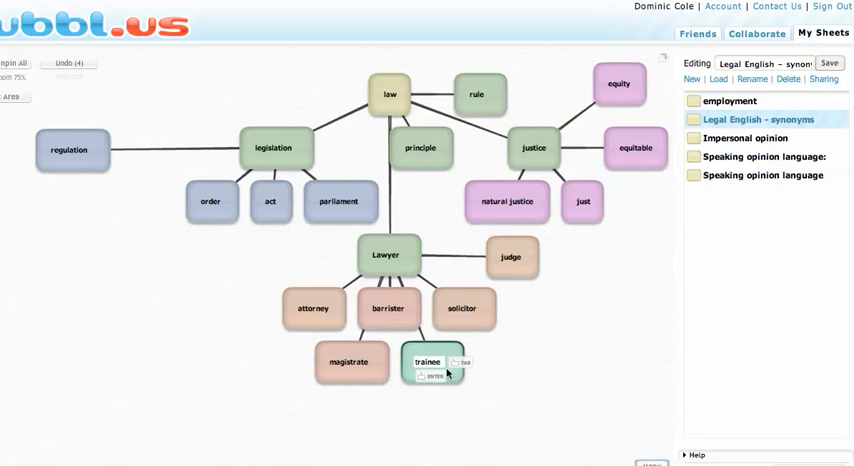
left_click(427, 362)
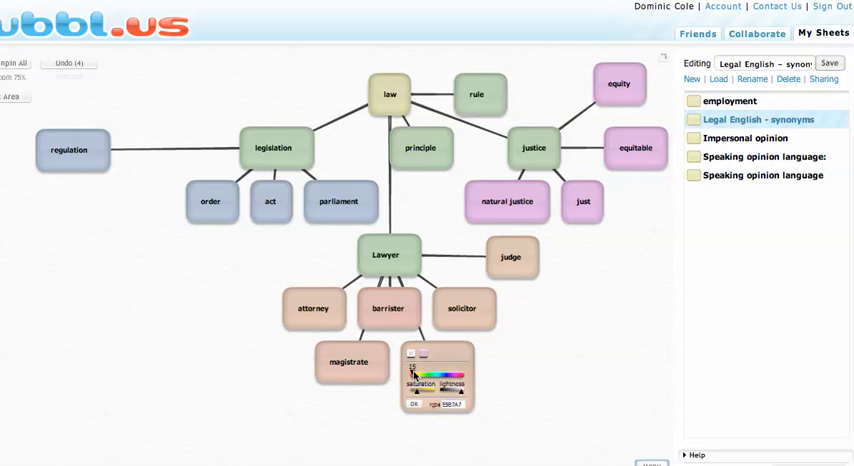
left_click(411, 404)
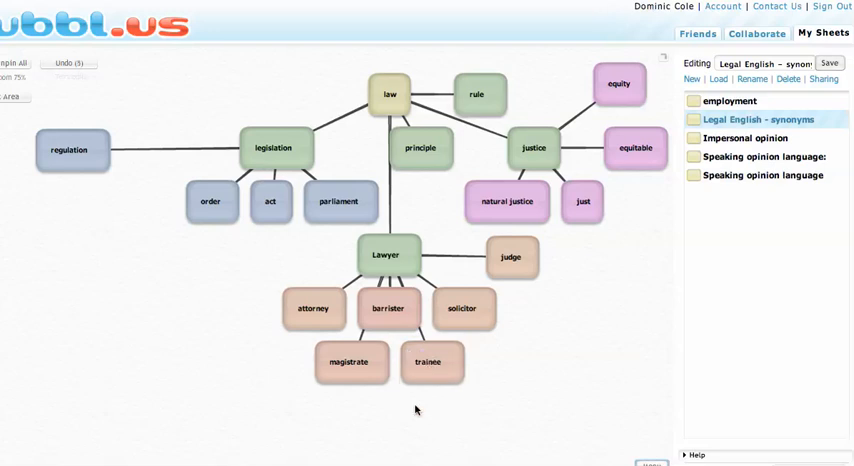